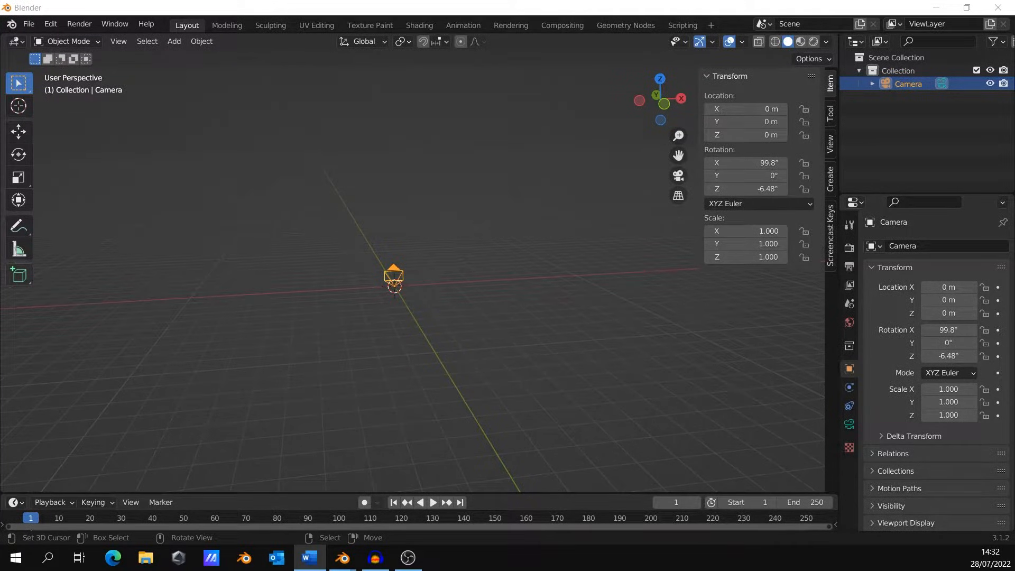
{"action": "mouse_move", "coordinate": [427, 306]}
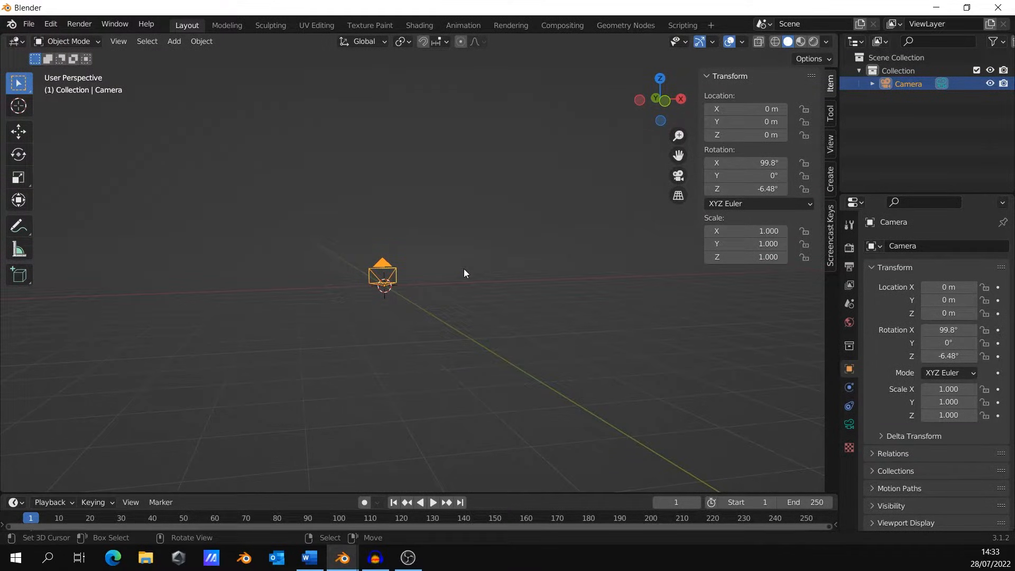
Set the render engine to Cycles and make the world colour a Sky Texture
{"action": "left_click", "coordinate": [850, 247]}
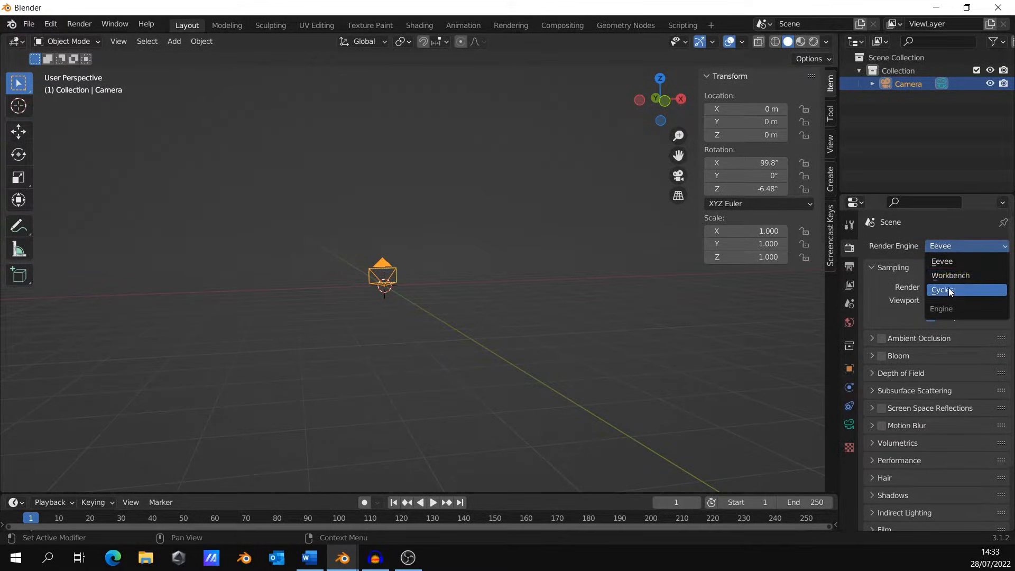
{"action": "left_click", "coordinate": [943, 290]}
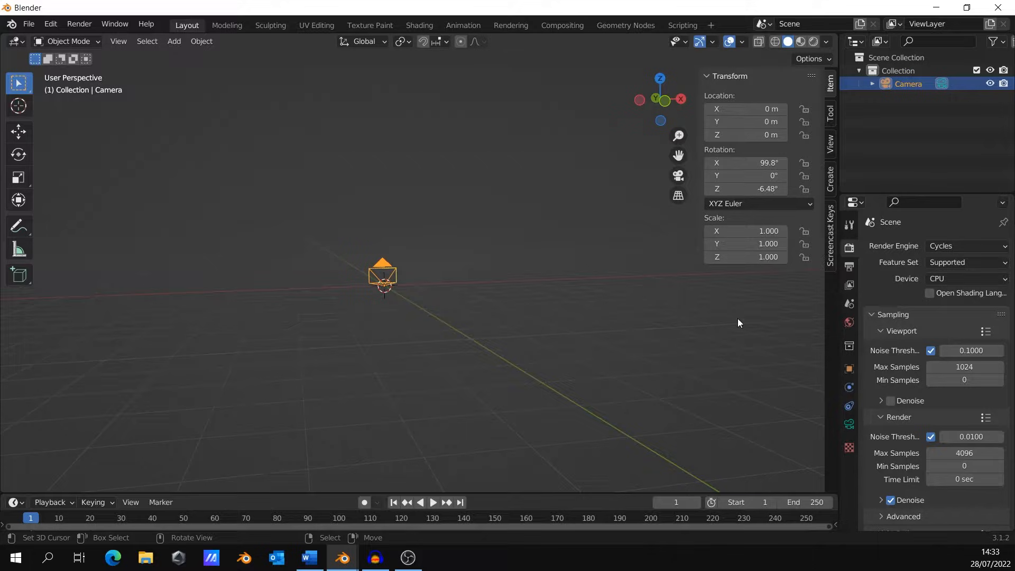
{"action": "left_click", "coordinate": [849, 323]}
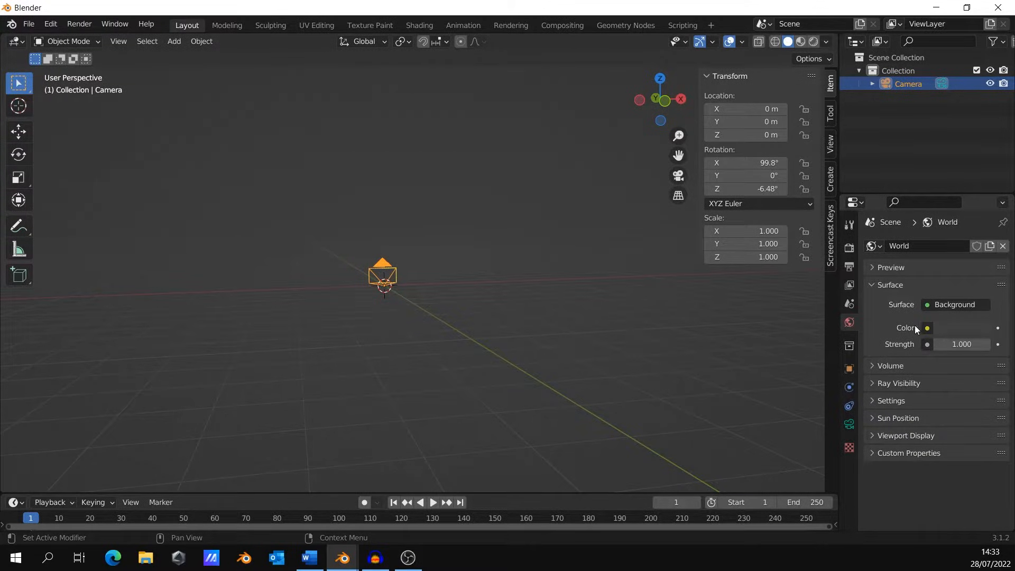
{"action": "left_click", "coordinate": [928, 328]}
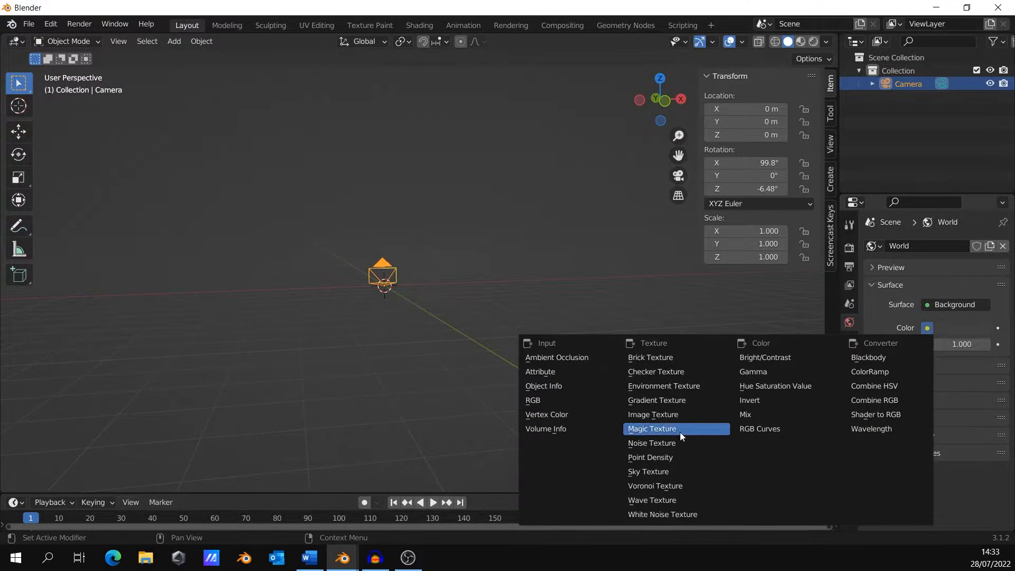
{"action": "left_click", "coordinate": [647, 472]}
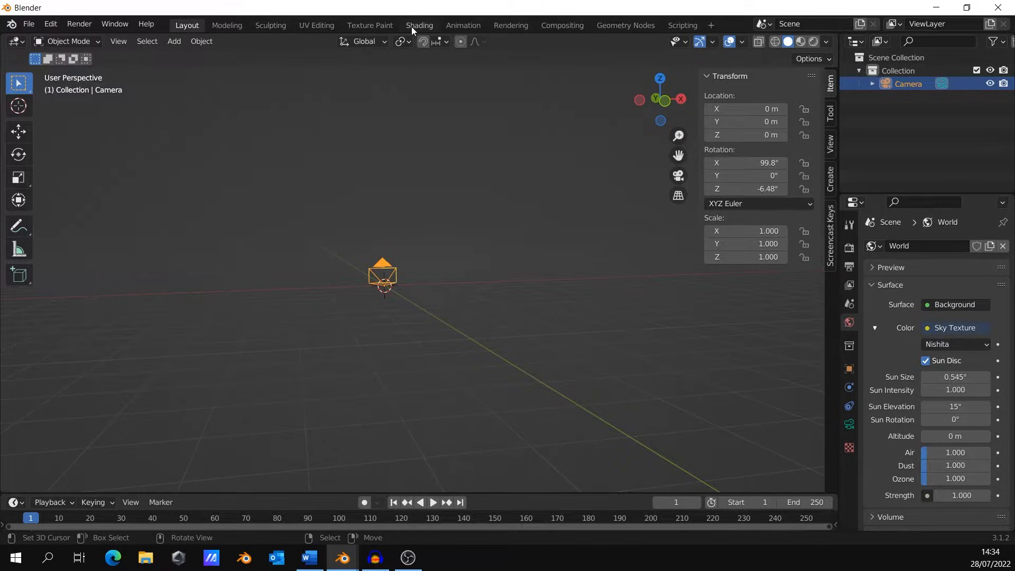
In Shading with World nodes and rendered preview, set the sky Altitude 40000 and Air 0.1
{"action": "left_click", "coordinate": [419, 25]}
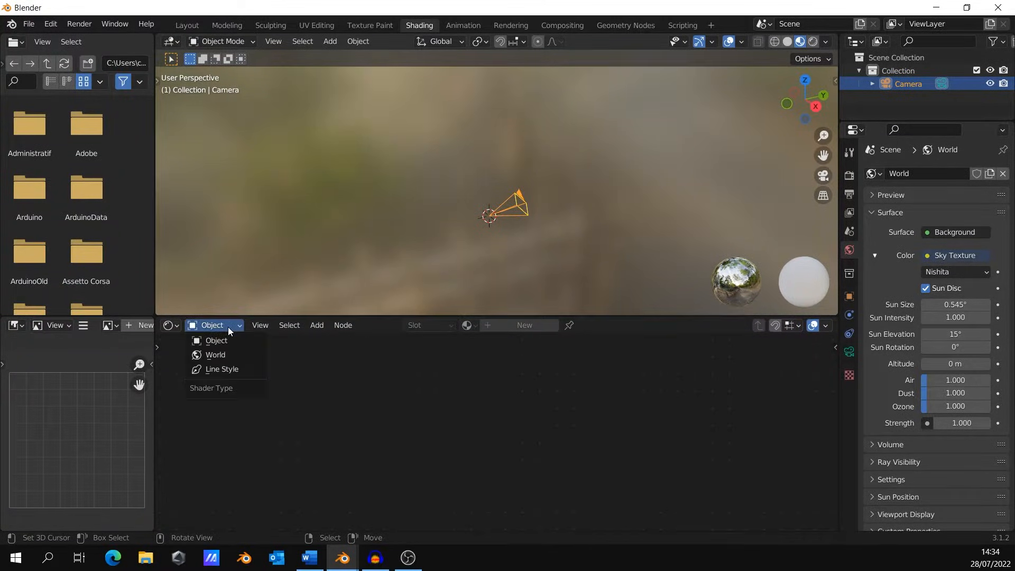
{"action": "left_click", "coordinate": [214, 354]}
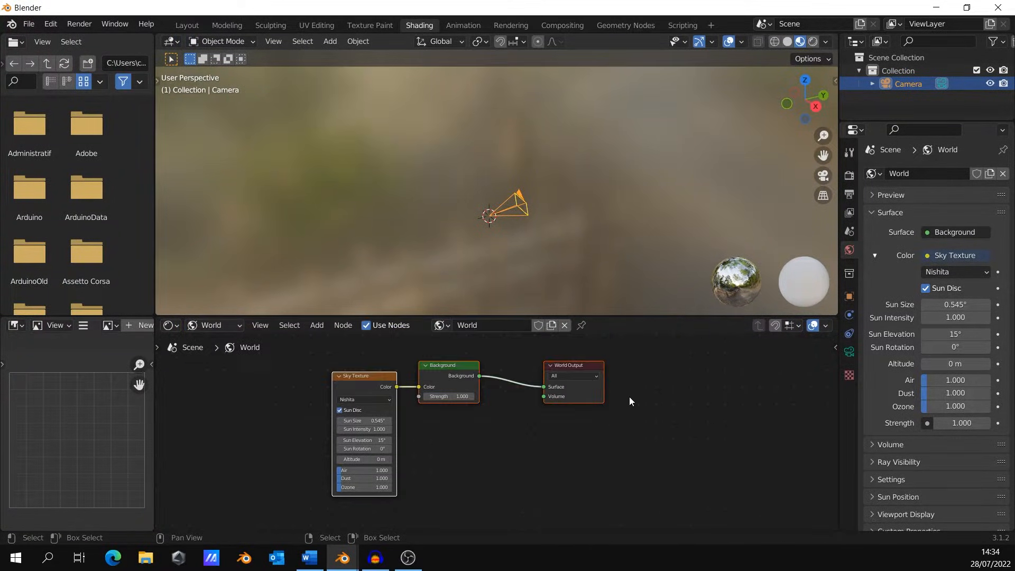
{"action": "mouse_move", "coordinate": [815, 42]}
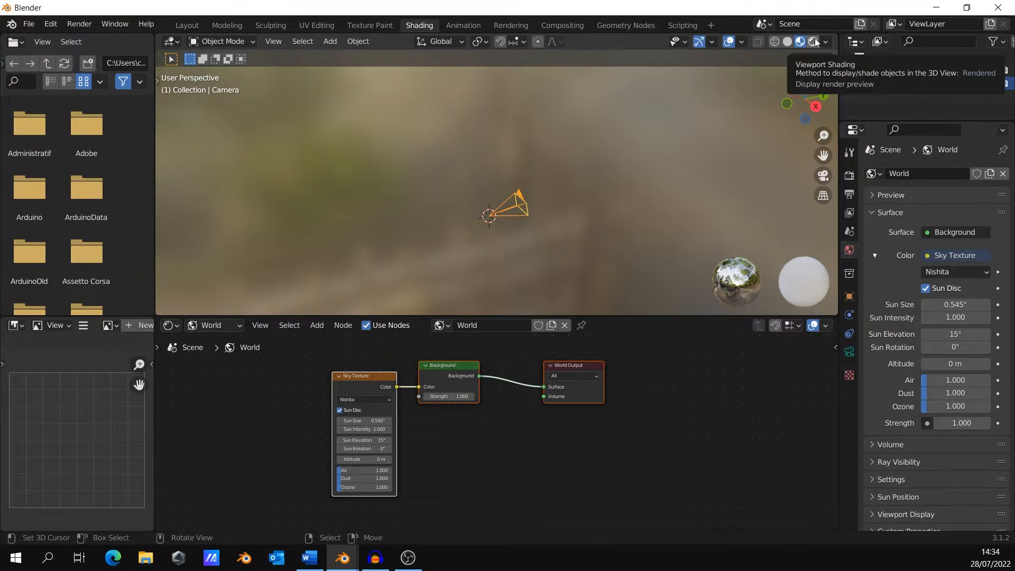
{"action": "left_click", "coordinate": [805, 41]}
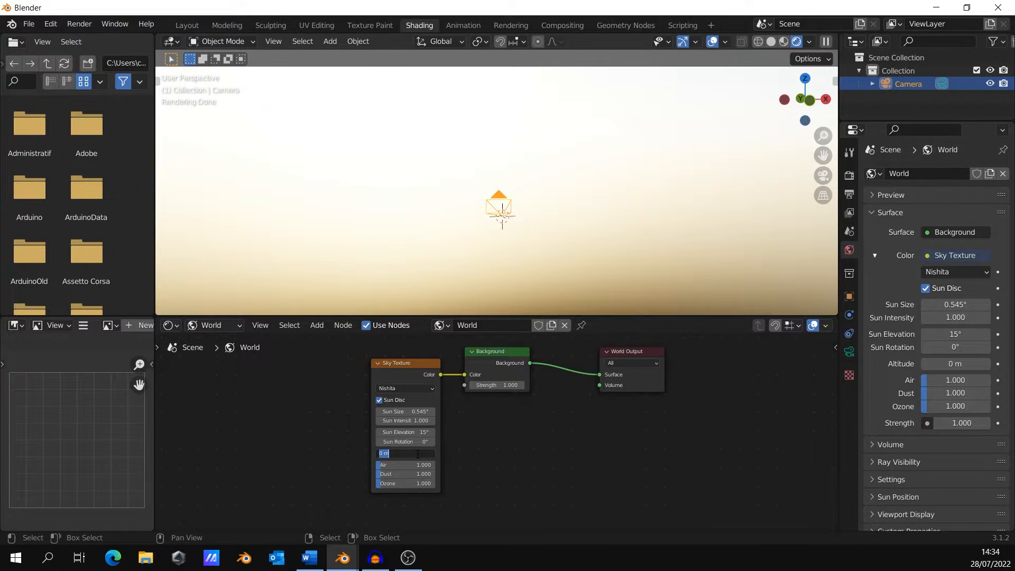
{"action": "type", "text": "400"}
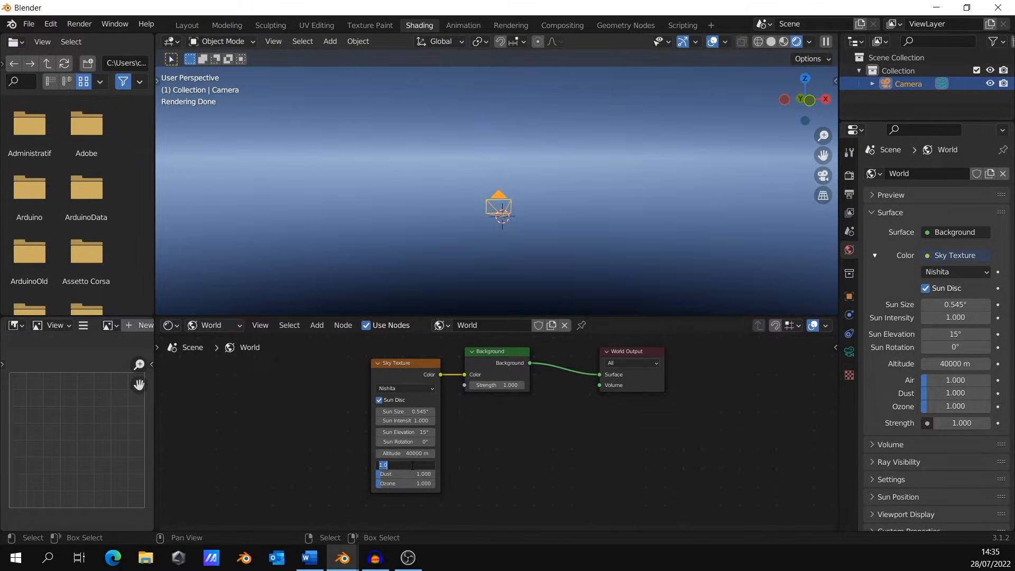
{"action": "type", "text": "0.100"}
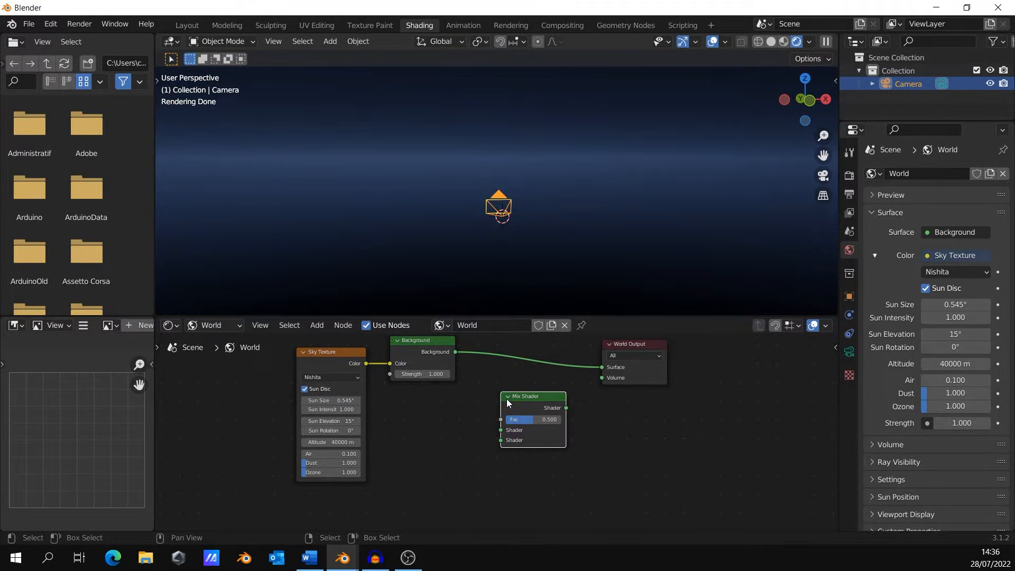
Add a Mix Shader with a Noise Texture (Scale 500, Detail 0) and ColorRamp for star specks
{"action": "left_click", "coordinate": [421, 340]}
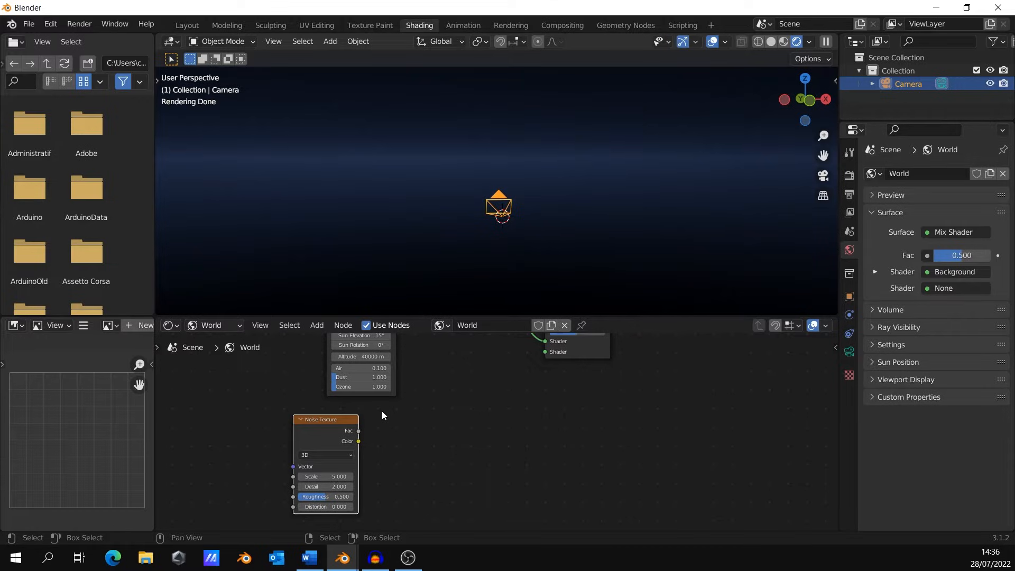
{"action": "double_click", "coordinate": [323, 477]}
{"action": "type", "text": "500.000"}
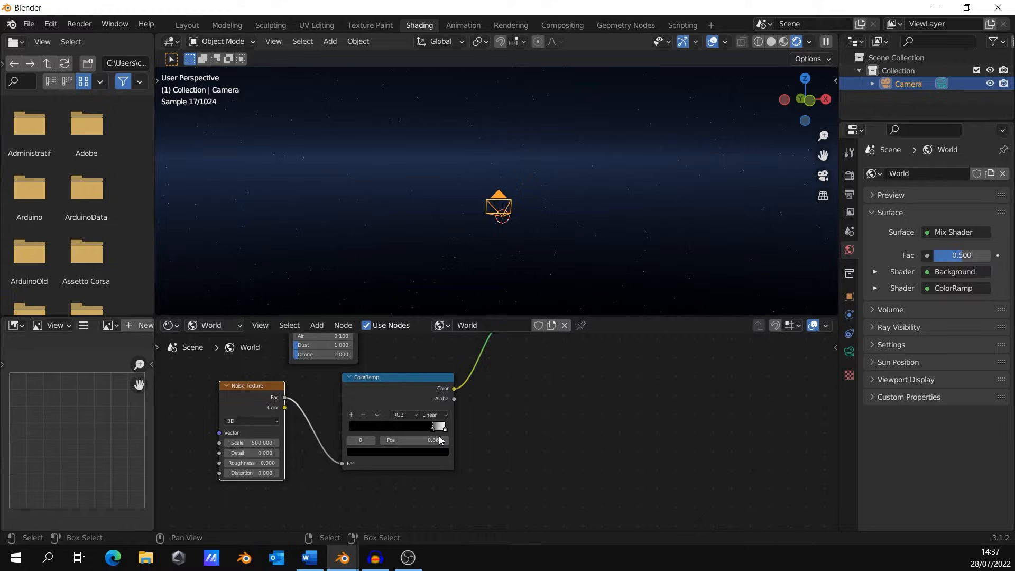
{"action": "left_click", "coordinate": [316, 325]}
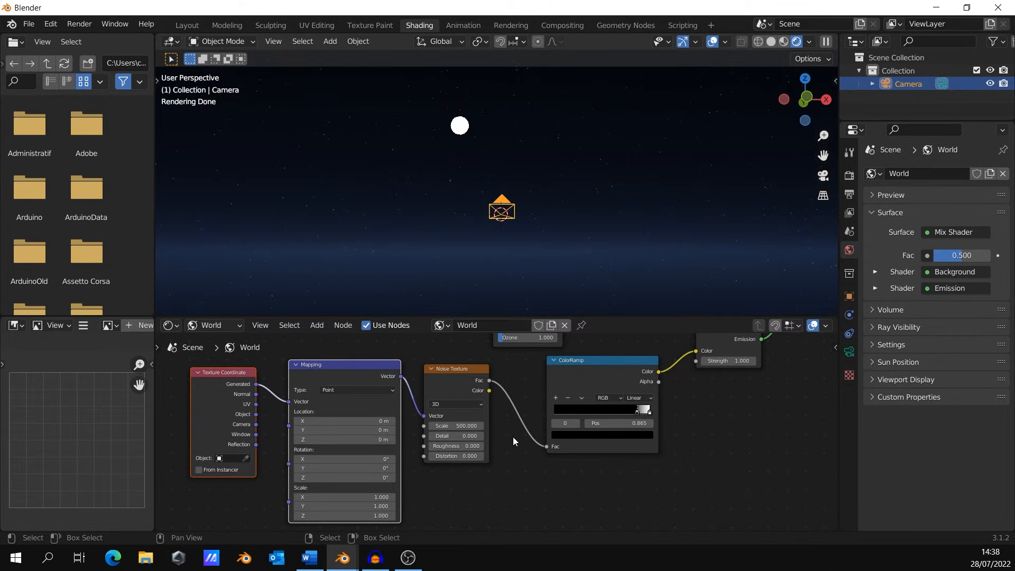
{"action": "mouse_move", "coordinate": [722, 412]}
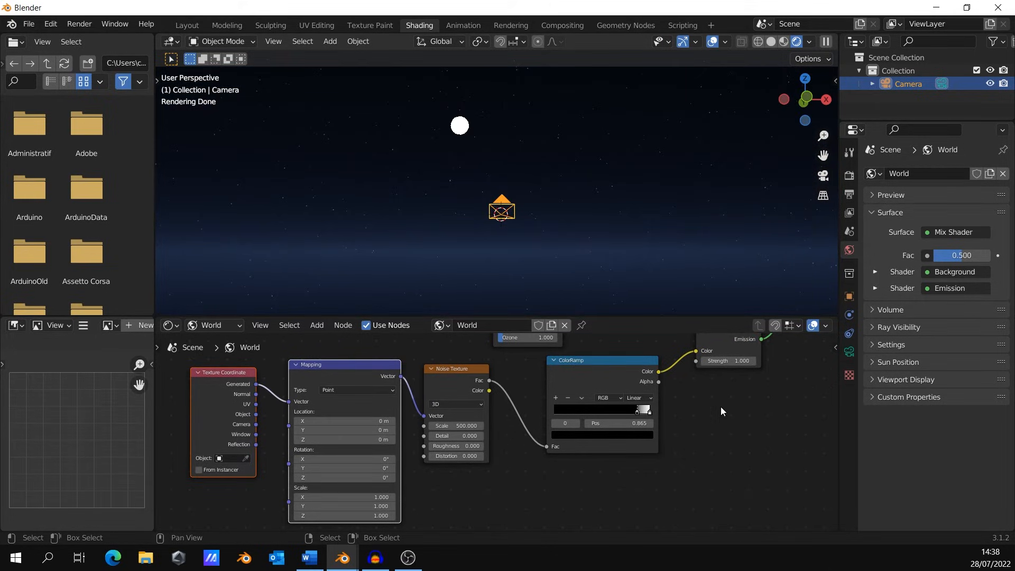